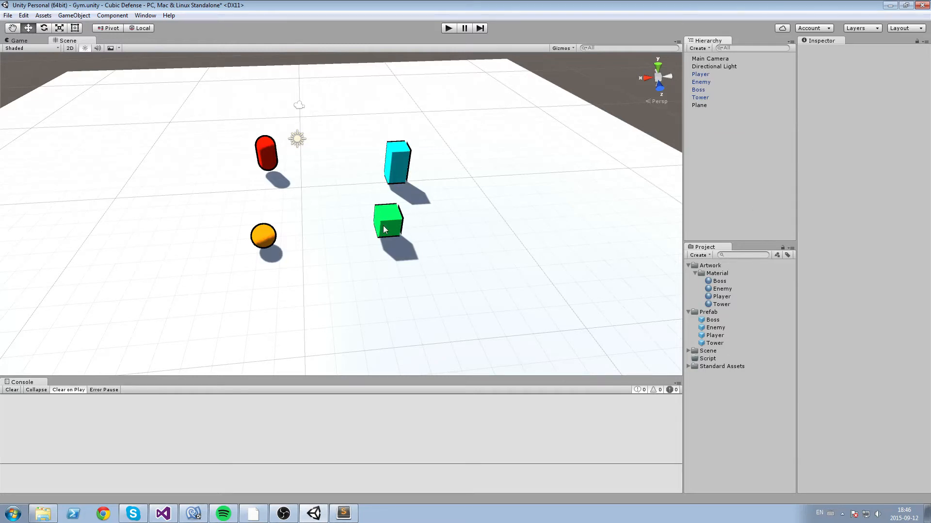
Preview the Gym scene's orange sphere outline, then start a new camera-and-light-only project
{"action": "left_click", "coordinate": [388, 223]}
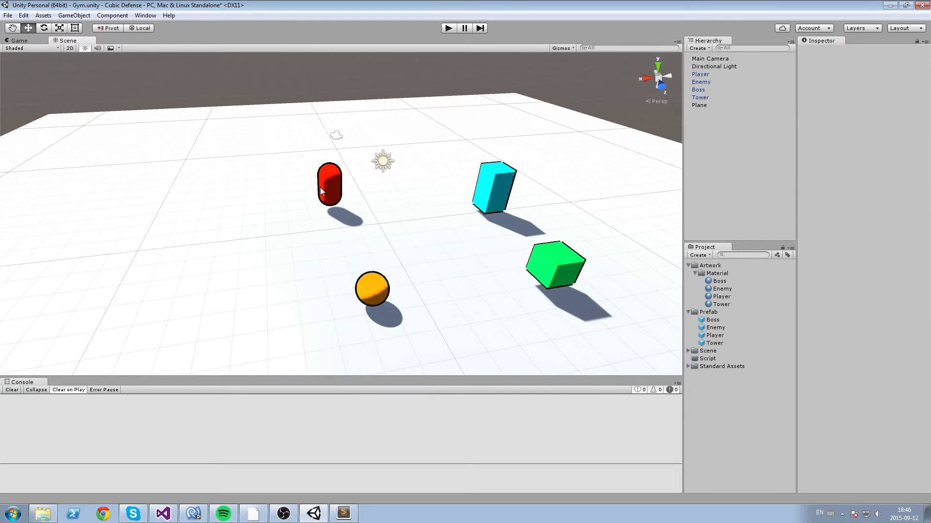
{"action": "left_click", "coordinate": [372, 290]}
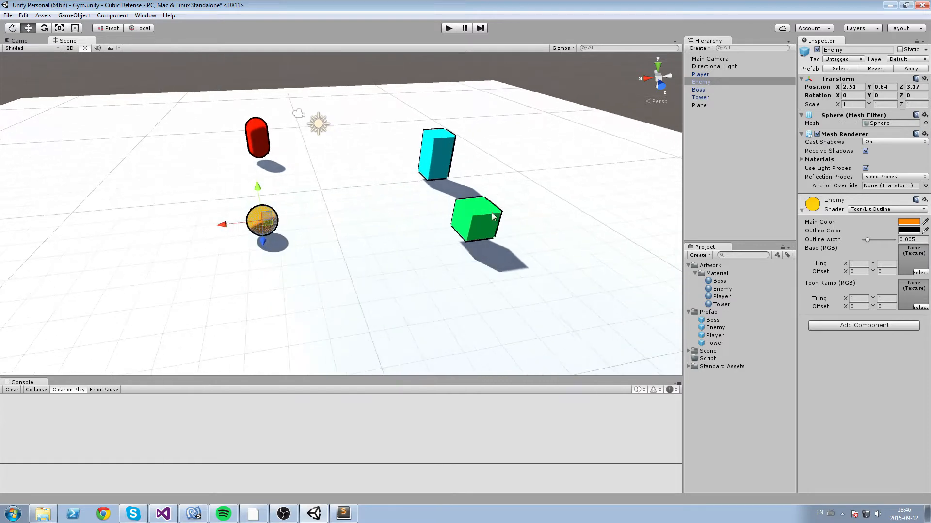
{"action": "left_click", "coordinate": [698, 105]}
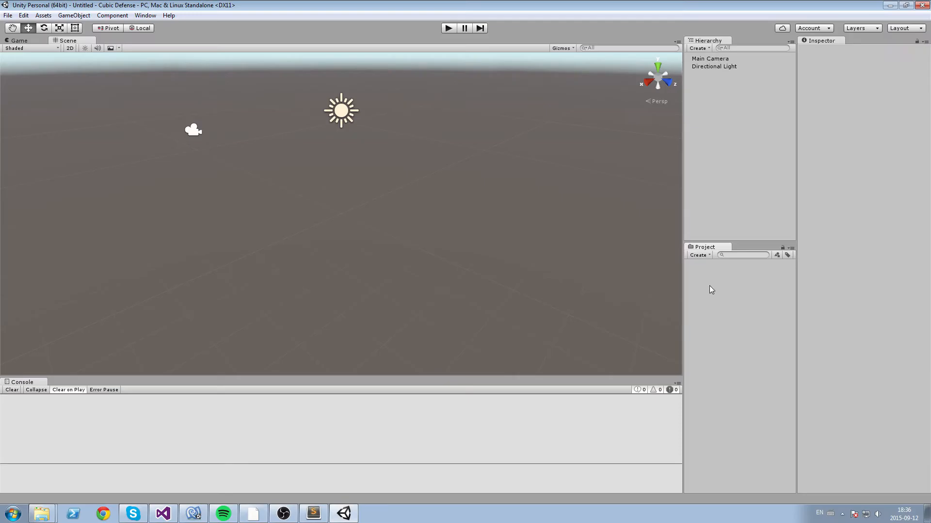
Create four Project folders named Artwork, Prefab, Scene and Script
{"action": "left_click", "coordinate": [698, 255]}
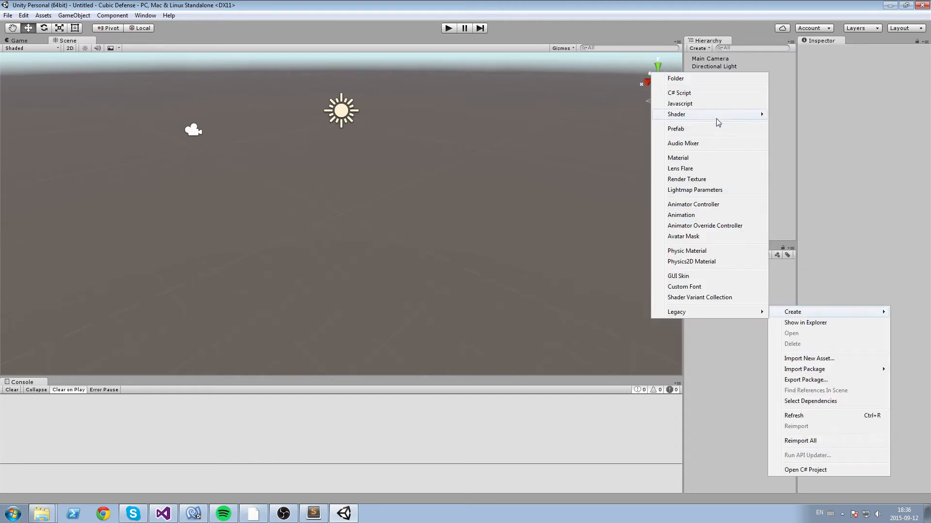
{"action": "left_click", "coordinate": [675, 77]}
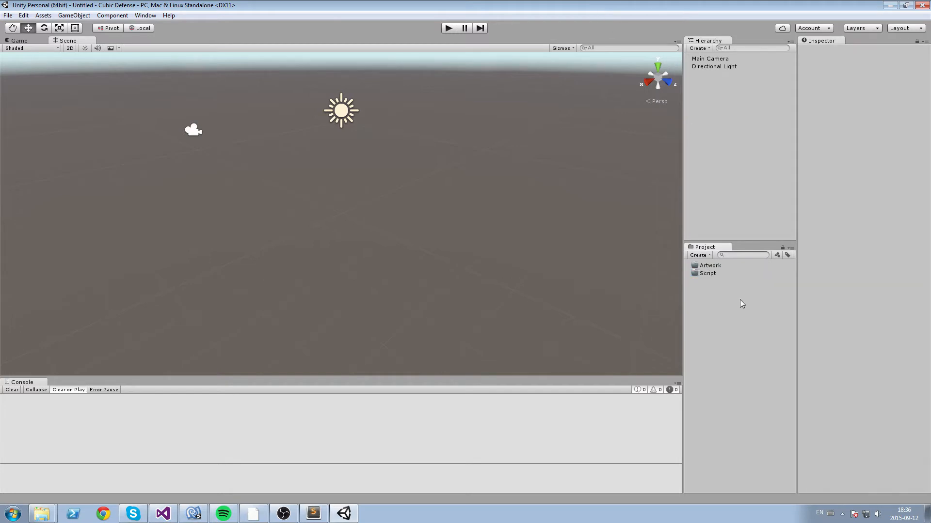
{"action": "left_click", "coordinate": [698, 255]}
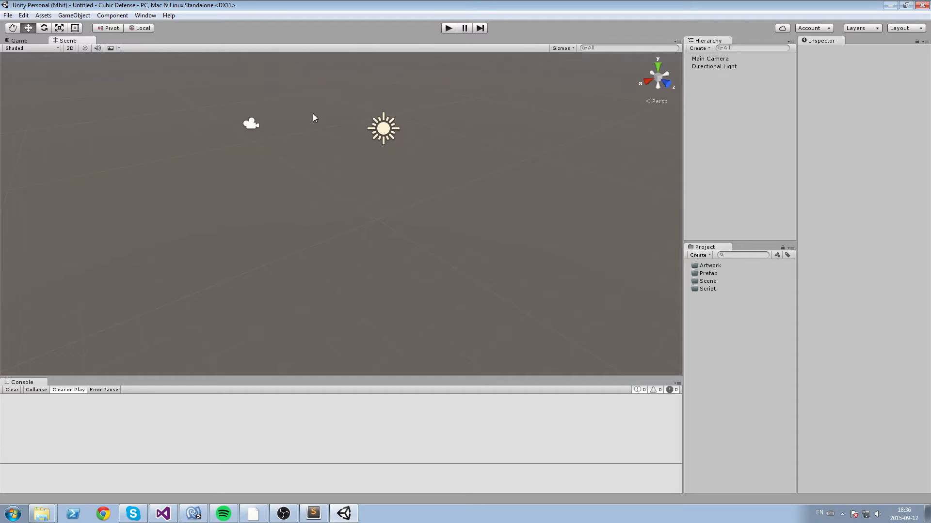
{"action": "mouse_move", "coordinate": [431, 215]}
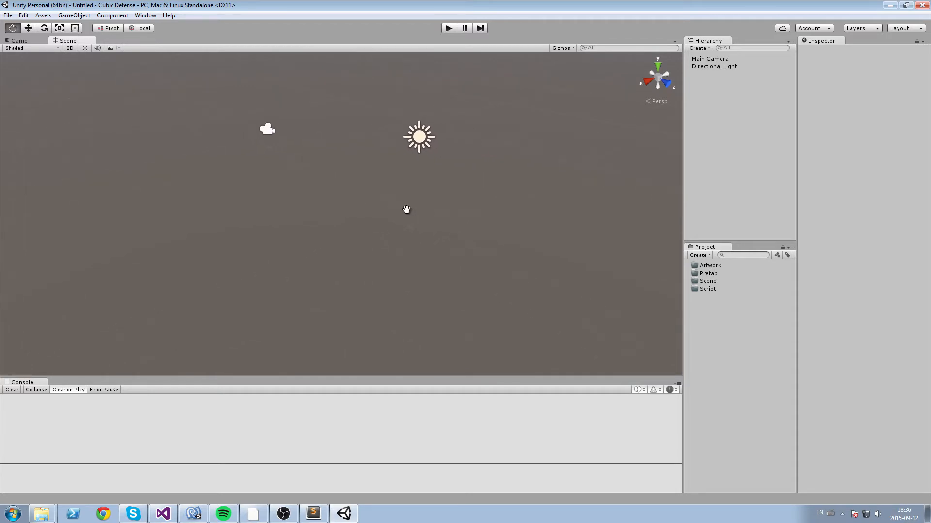
Create a cube named Player and save it as a prefab in the Prefab folder
{"action": "left_click", "coordinate": [74, 15]}
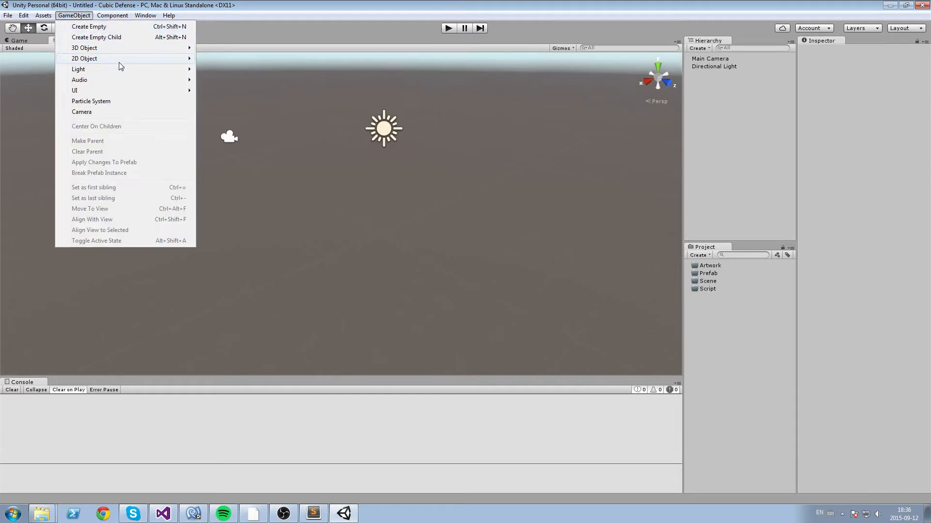
{"action": "mouse_move", "coordinate": [84, 48]}
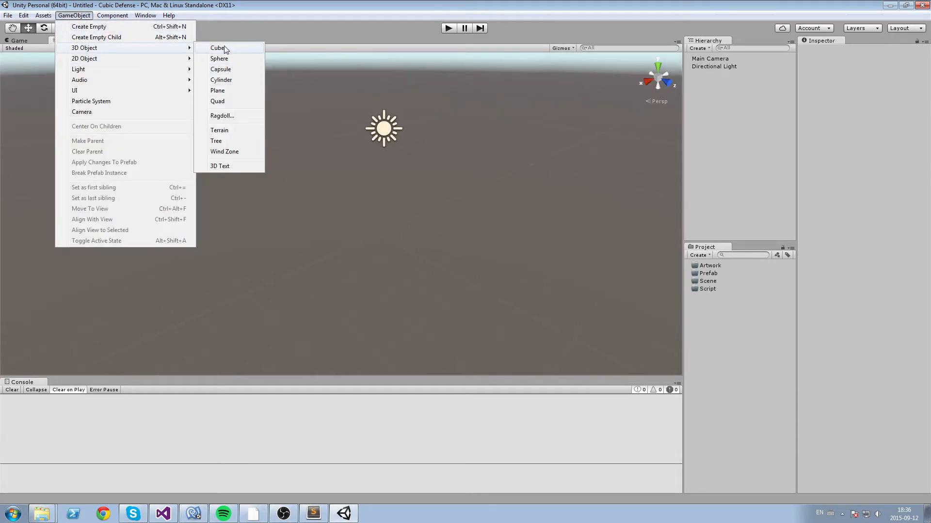
{"action": "left_click", "coordinate": [217, 48]}
{"action": "type", "text": "Player"}
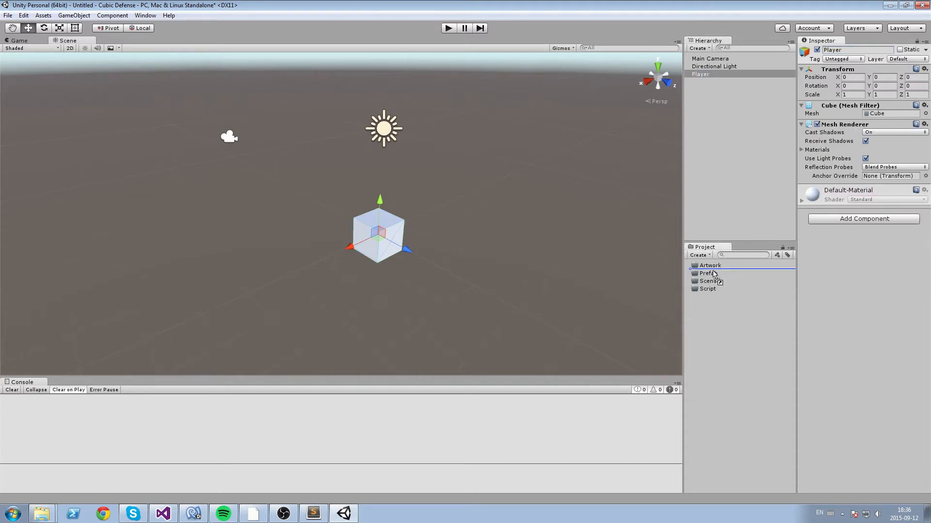
{"action": "left_click", "coordinate": [714, 280]}
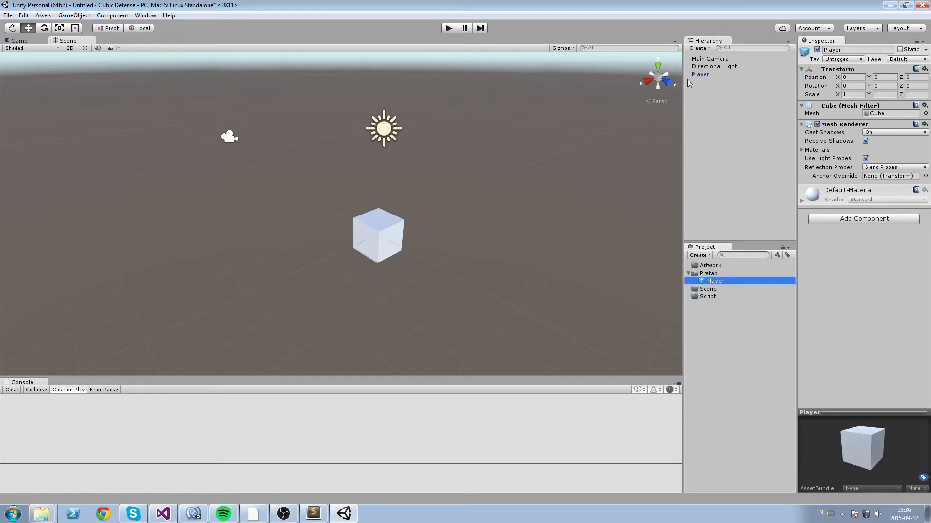
{"action": "left_click", "coordinate": [73, 15]}
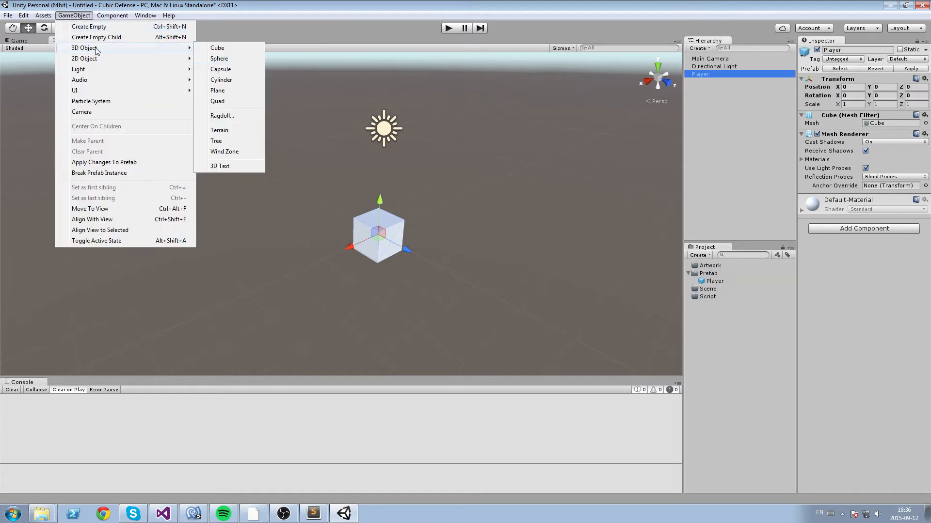
Create a sphere named Enemy, remove its Sphere Collider, and save it as a prefab
{"action": "left_click", "coordinate": [219, 59]}
{"action": "type", "text": "Enemy"}
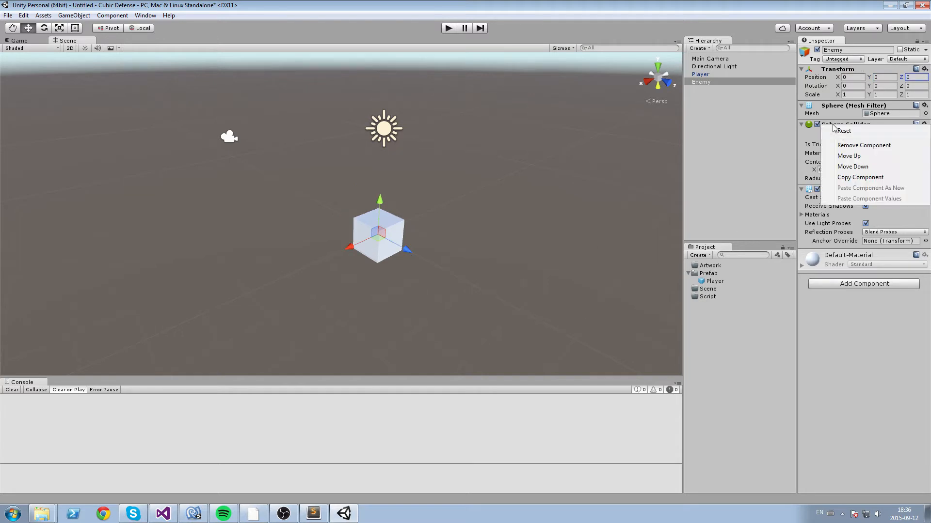
{"action": "left_click", "coordinate": [863, 145]}
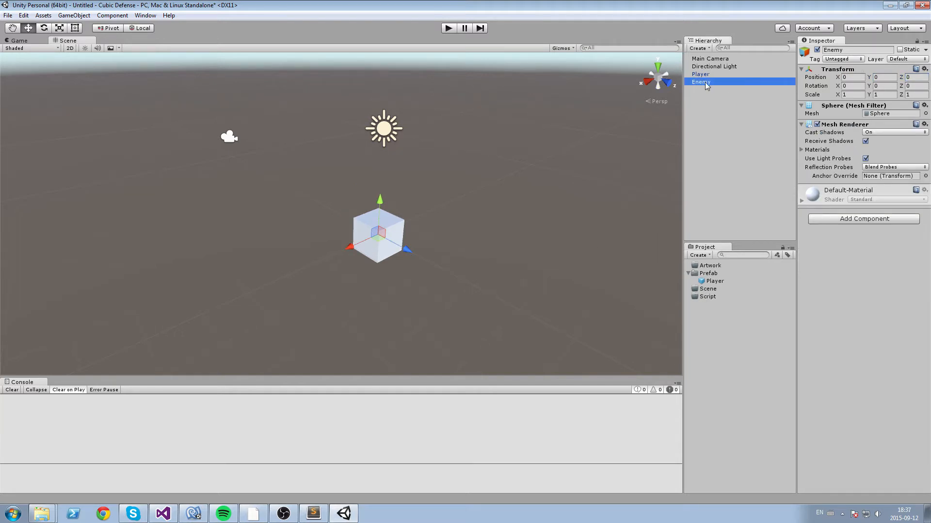
{"action": "left_click", "coordinate": [715, 280]}
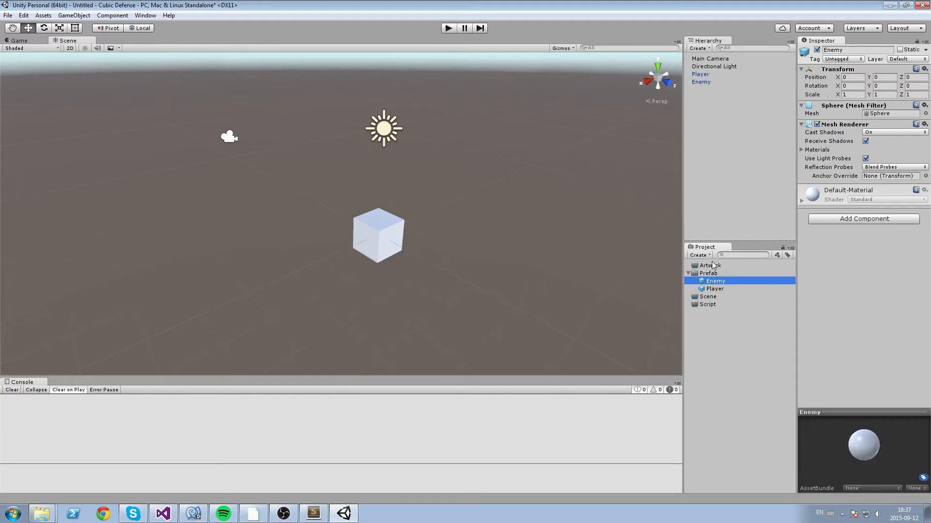
Create a capsule named Boss at position 0,0,0 without its Capsule Collider, saved as a prefab
{"action": "left_click", "coordinate": [74, 15]}
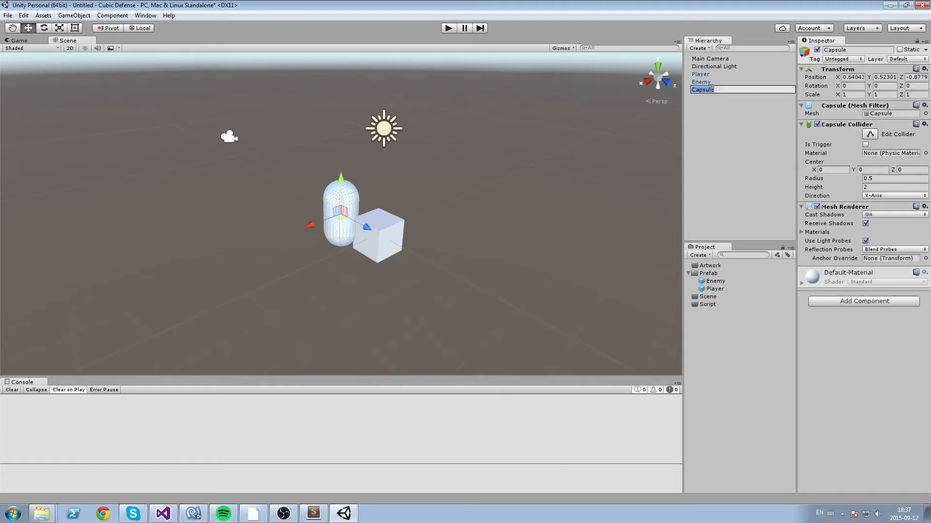
{"action": "type", "text": "Boss"}
{"action": "left_click", "coordinate": [886, 76]}
{"action": "type", "text": "0"}
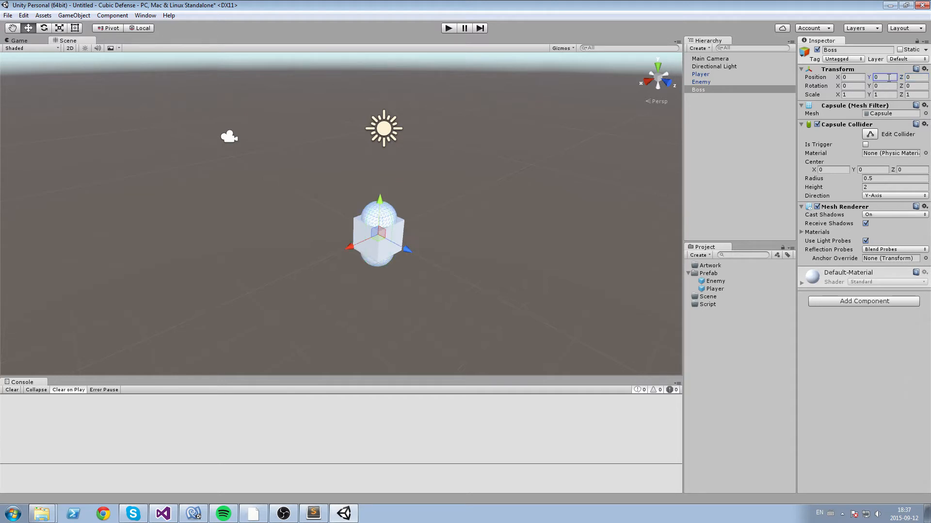
{"action": "left_click", "coordinate": [698, 90]}
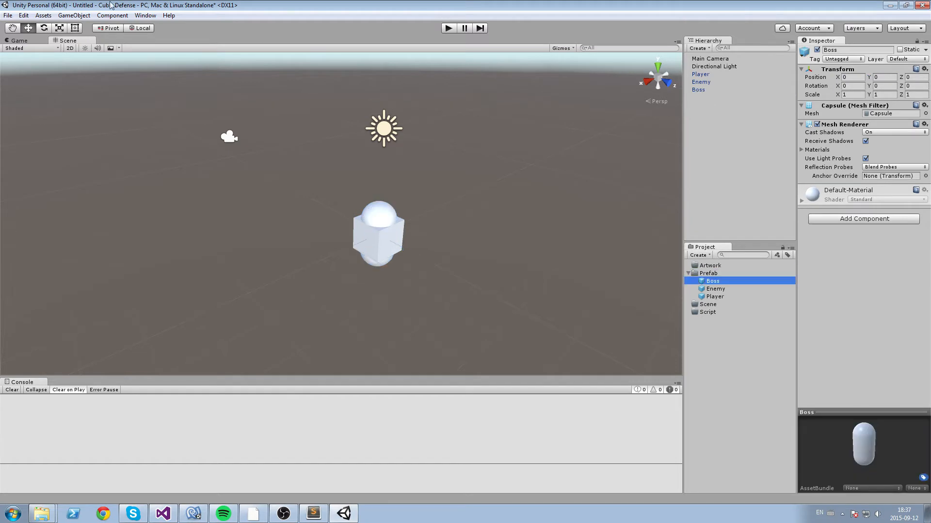
Create a cube named Tower with Scale Y 2 and Position X -2, saved as a prefab
{"action": "left_click", "coordinate": [73, 15]}
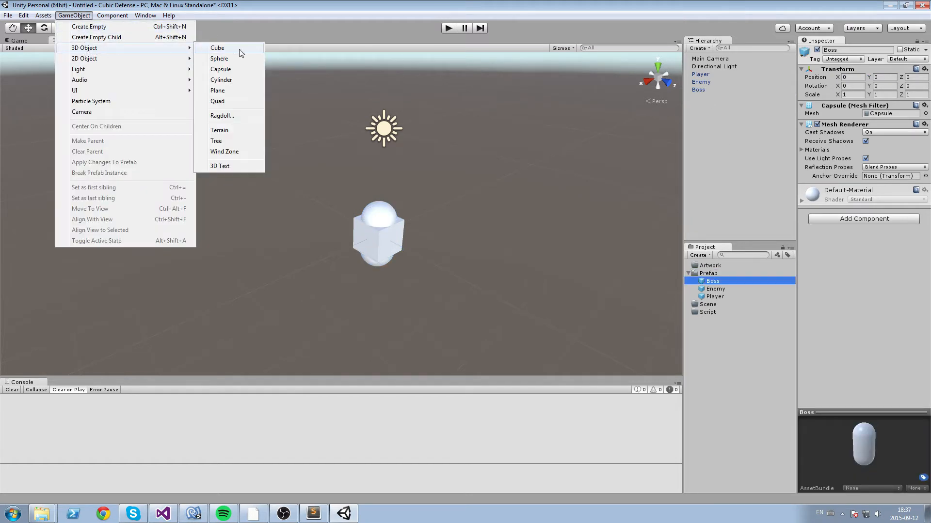
{"action": "mouse_move", "coordinate": [226, 51]}
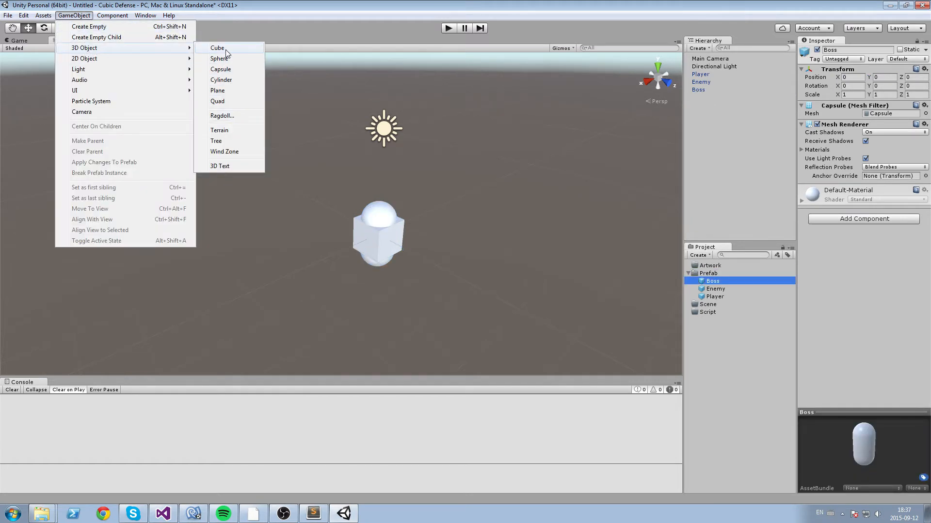
{"action": "left_click", "coordinate": [217, 47]}
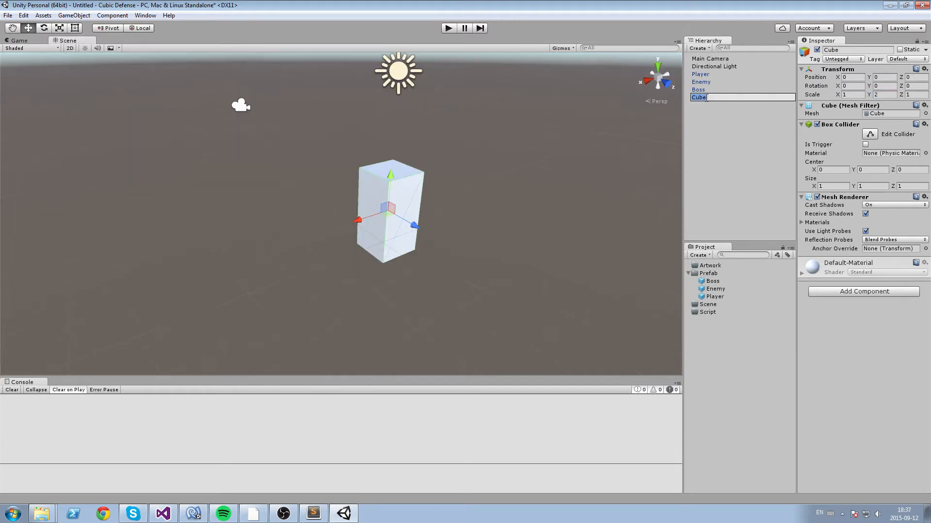
{"action": "type", "text": "Tower"}
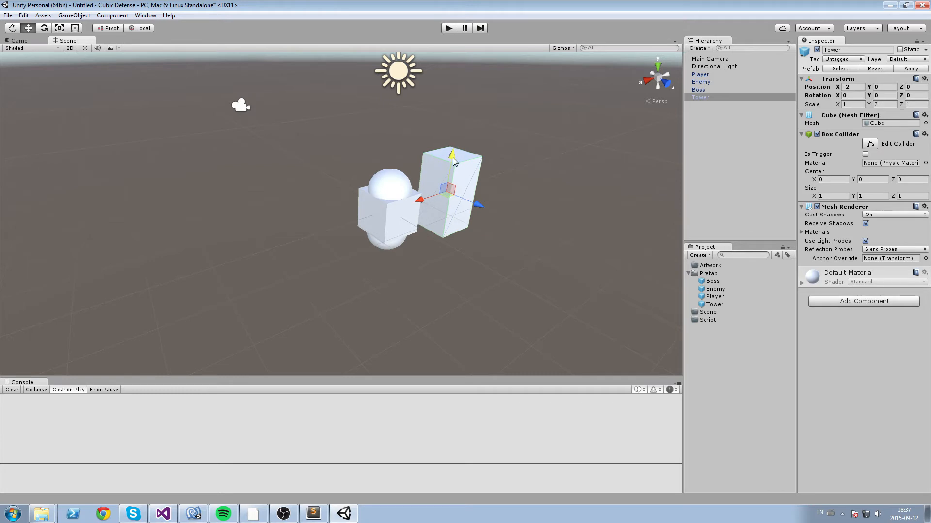
Move Player, Enemy, Boss and Tower apart, and add a Player material under Artwork/Material
{"action": "left_click", "coordinate": [700, 74]}
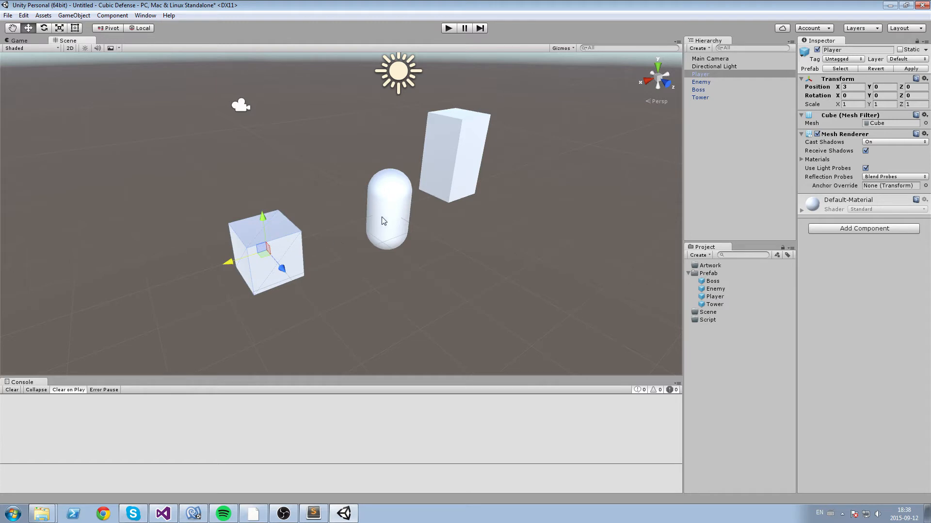
{"action": "left_click", "coordinate": [698, 74]}
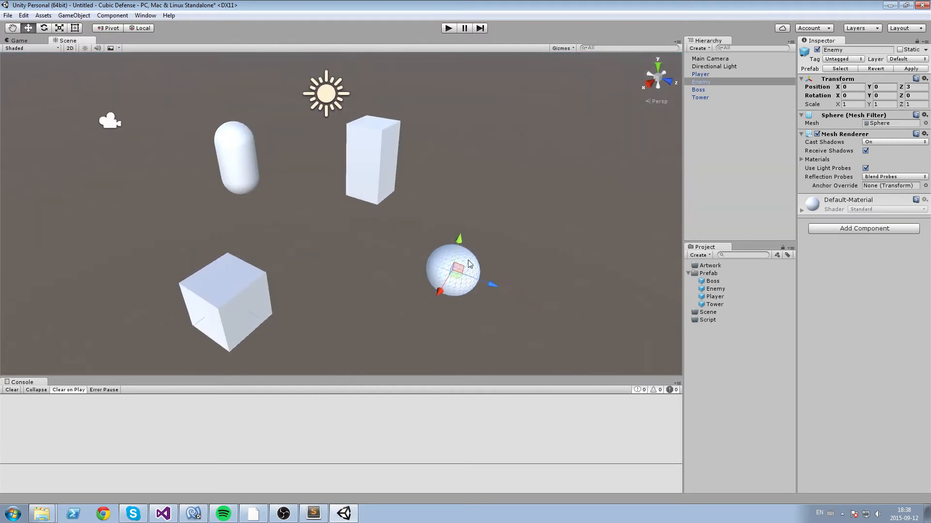
{"action": "mouse_move", "coordinate": [516, 213]}
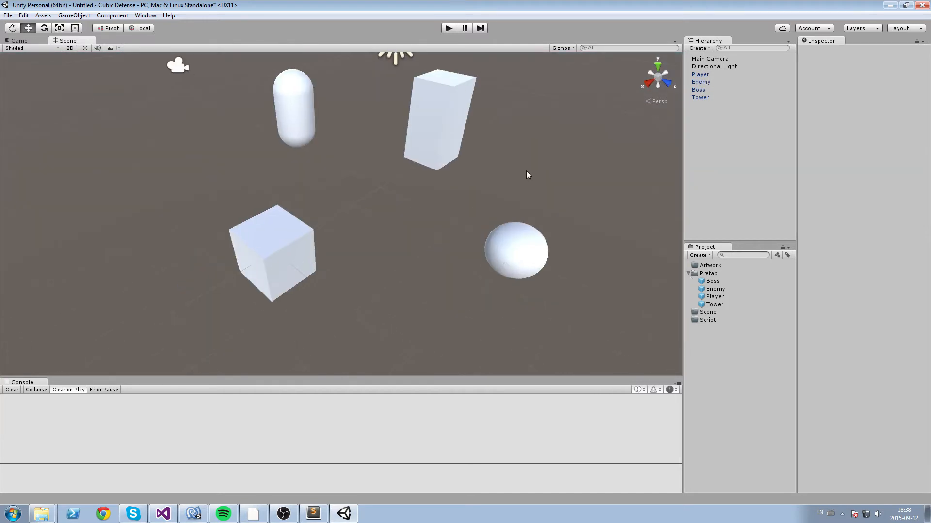
{"action": "left_click", "coordinate": [710, 266]}
{"action": "type", "text": "Player"}
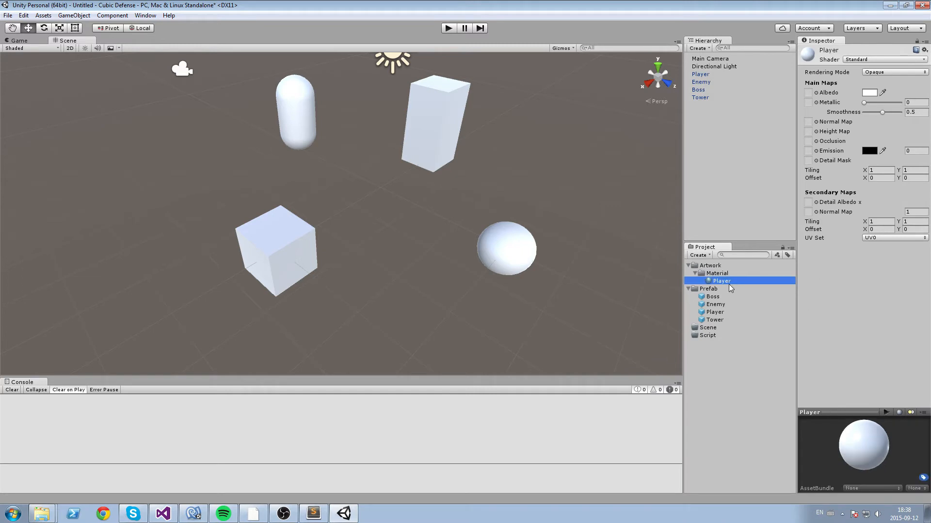
Create three materials named Boss, Enemy and Tower beside the Player material
{"action": "right_click", "coordinate": [739, 289]}
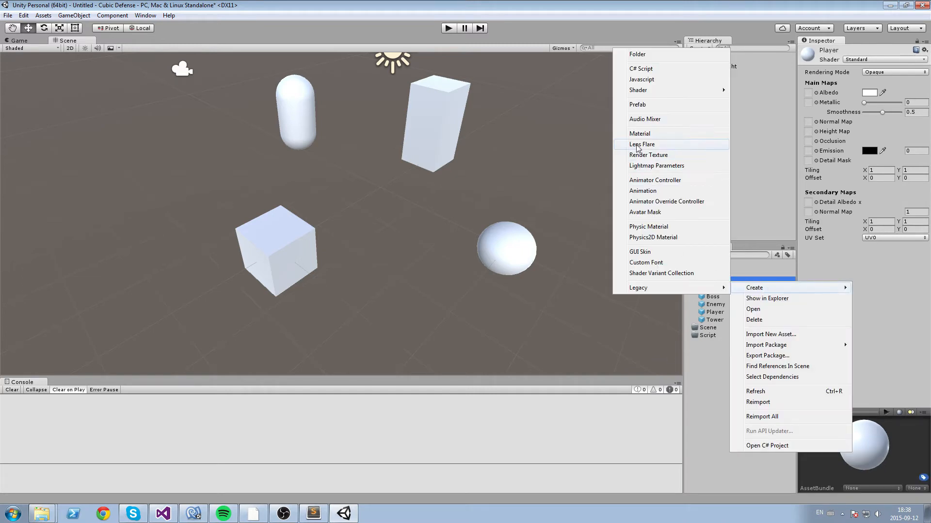
{"action": "left_click", "coordinate": [640, 133]}
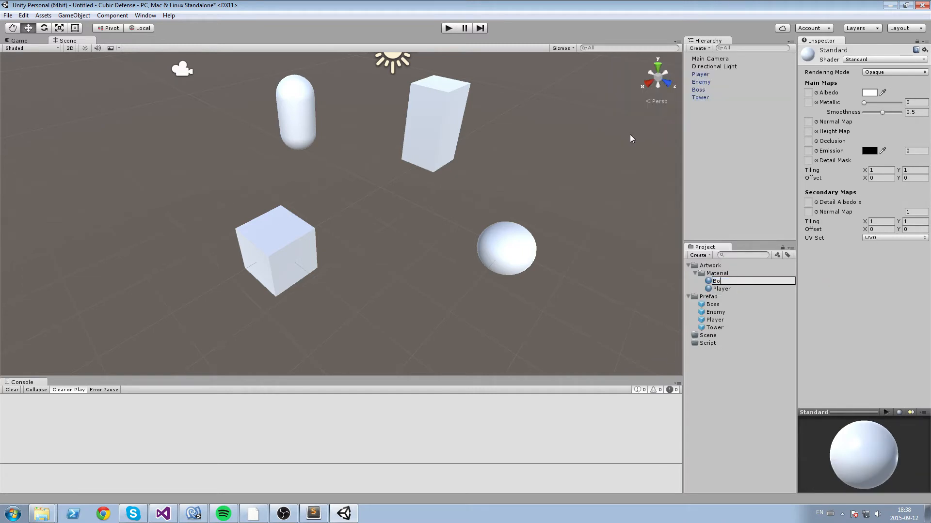
{"action": "right_click", "coordinate": [719, 280]}
{"action": "type", "text": "E"}
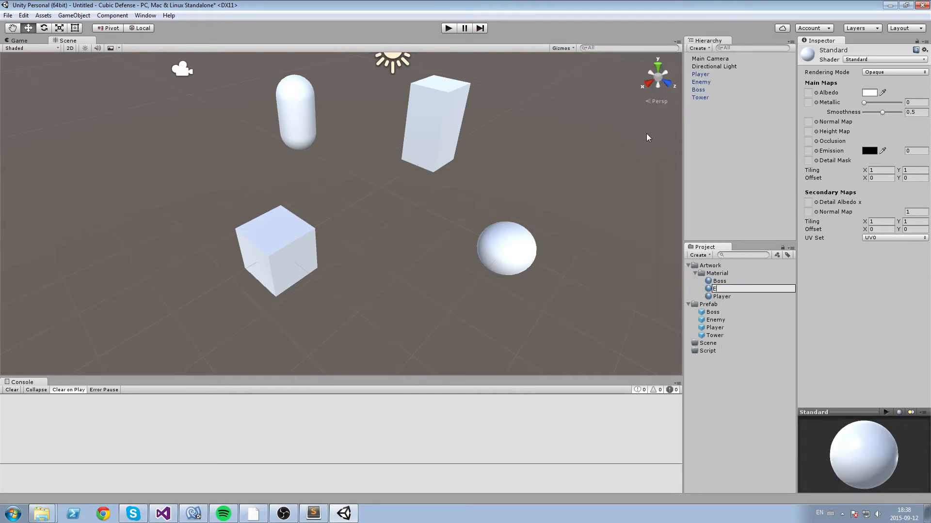
{"action": "right_click", "coordinate": [722, 289]}
{"action": "type", "text": "Tower"}
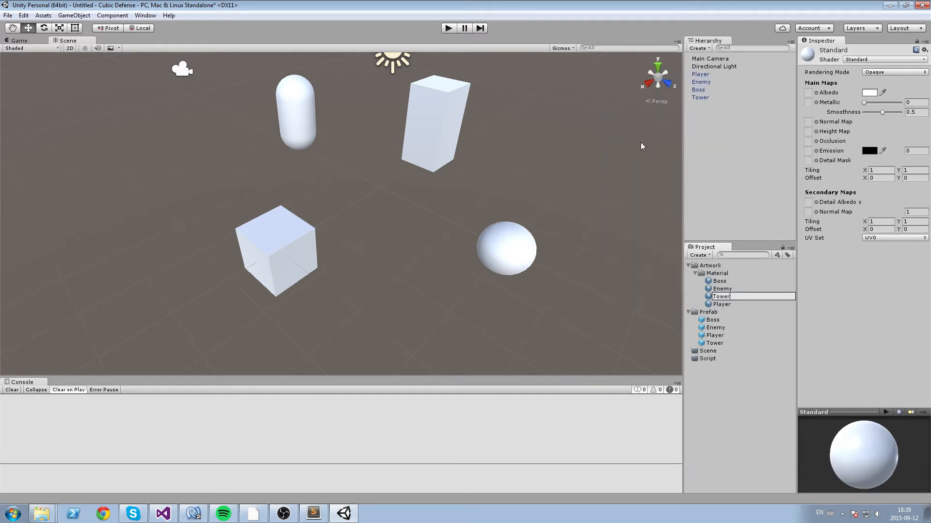
{"action": "left_click", "coordinate": [718, 280]}
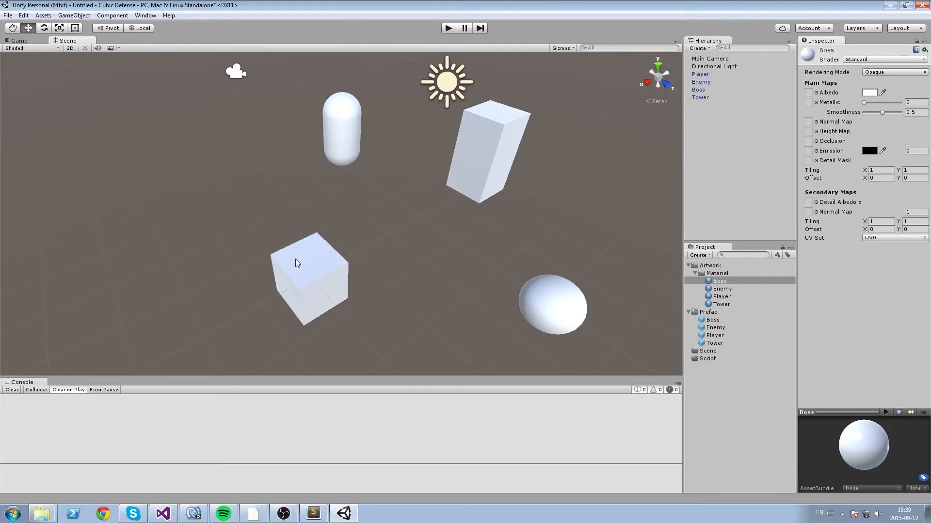
{"action": "mouse_move", "coordinate": [389, 293]}
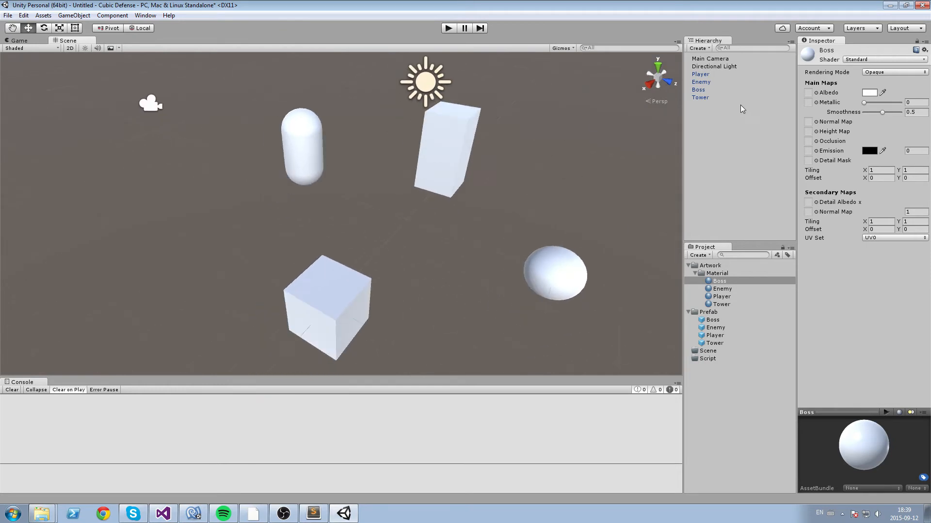
Set material Albedo colours to red Boss, orange Enemy, cyan Tower, green Player and apply them
{"action": "left_click", "coordinate": [870, 92]}
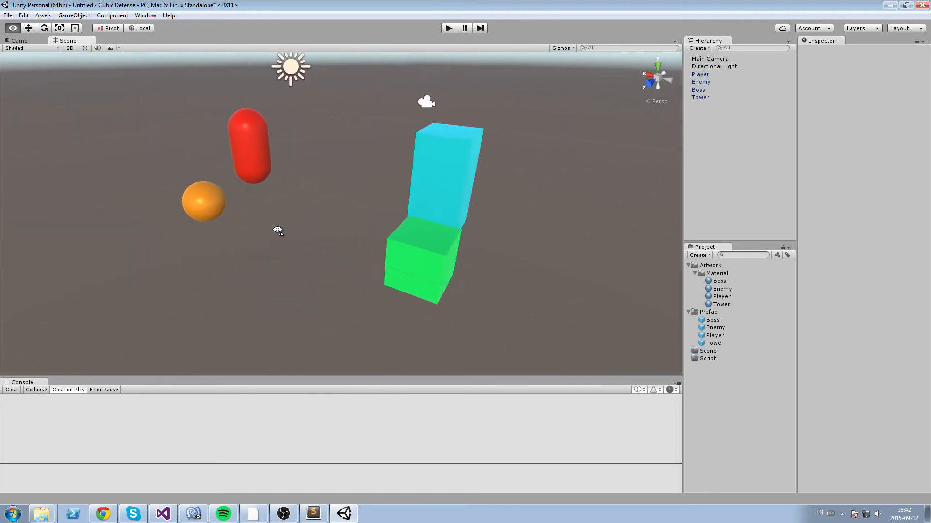
Import the Effects package with only the ToonShading assets selected
{"action": "left_click", "coordinate": [43, 15]}
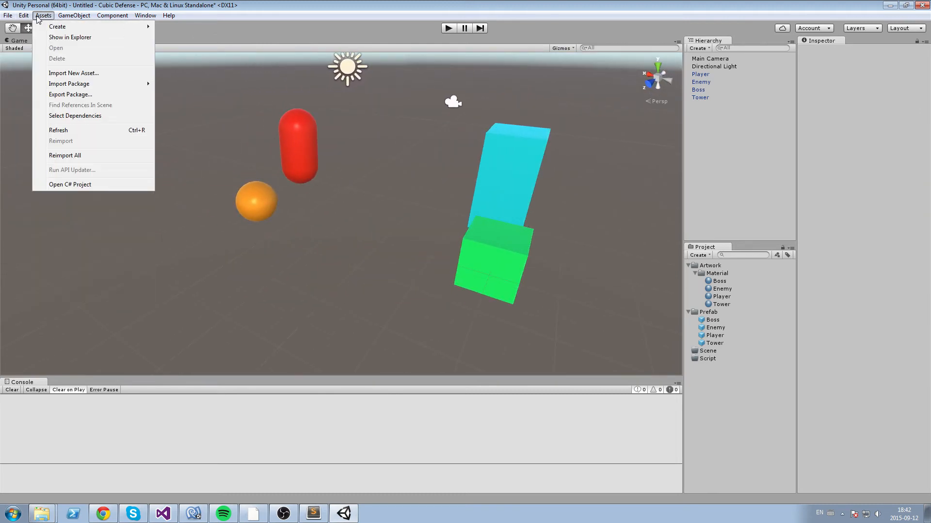
{"action": "mouse_move", "coordinate": [69, 84]}
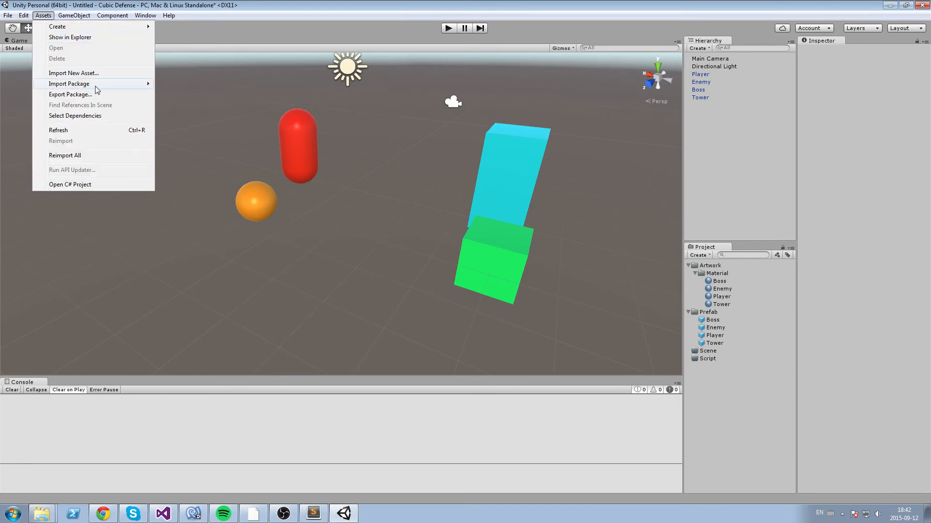
{"action": "left_click", "coordinate": [68, 83]}
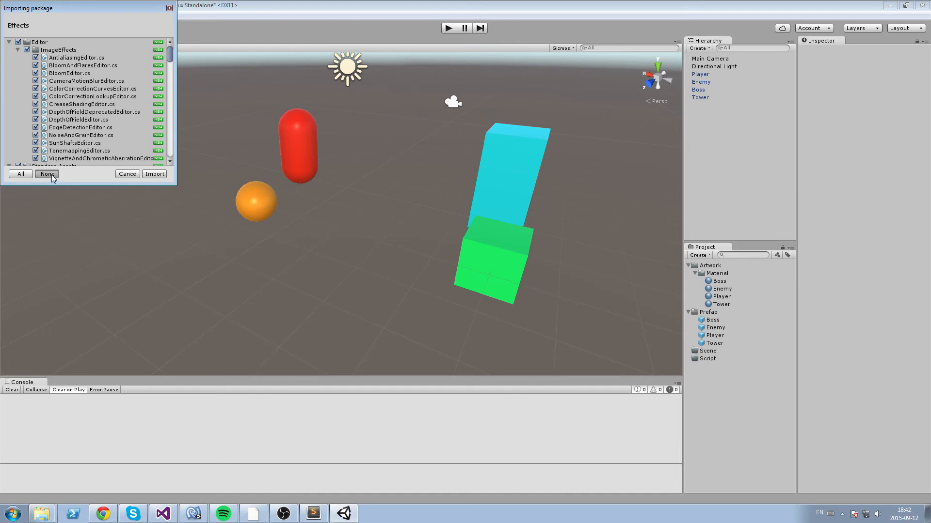
{"action": "left_click", "coordinate": [47, 174]}
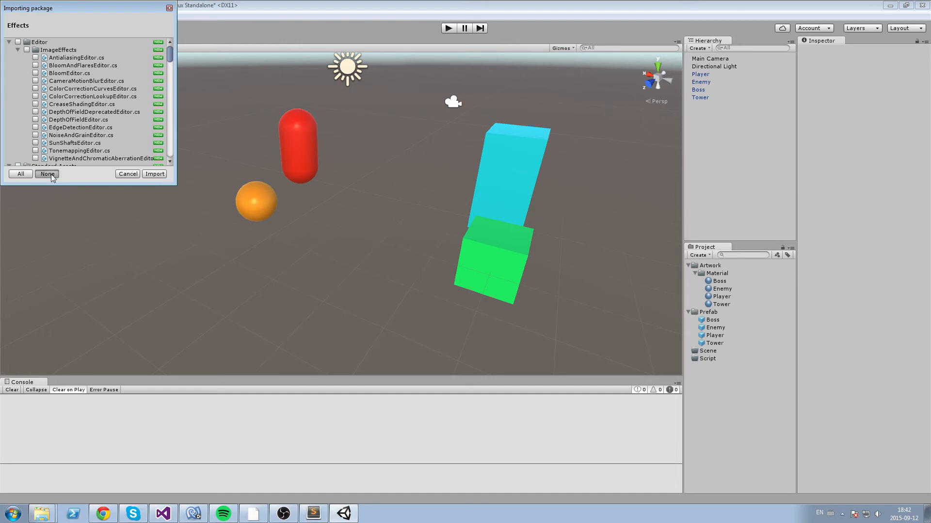
{"action": "left_click", "coordinate": [46, 174]}
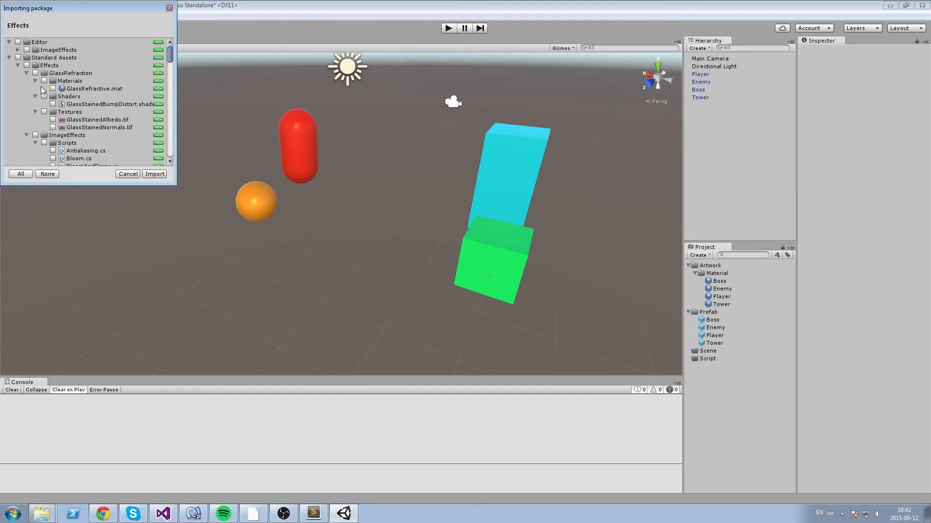
{"action": "left_click", "coordinate": [27, 74]}
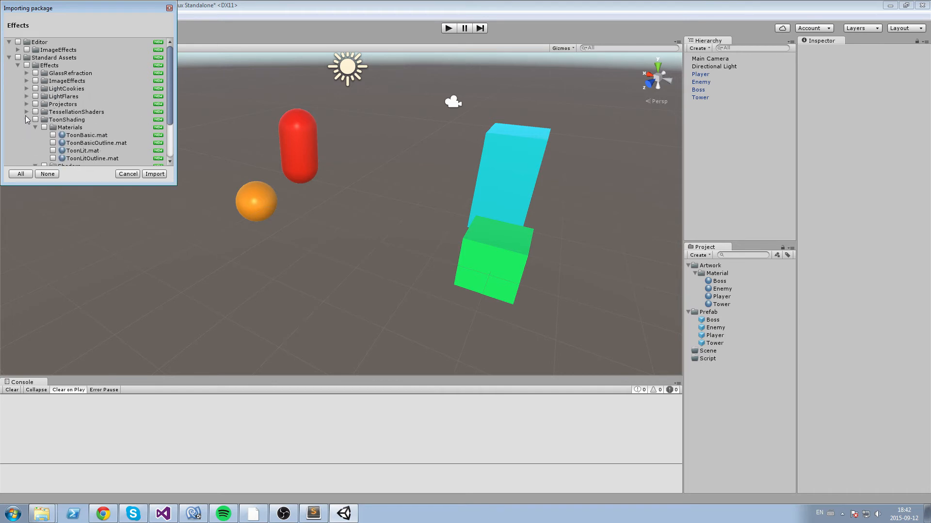
{"action": "left_click", "coordinate": [154, 174]}
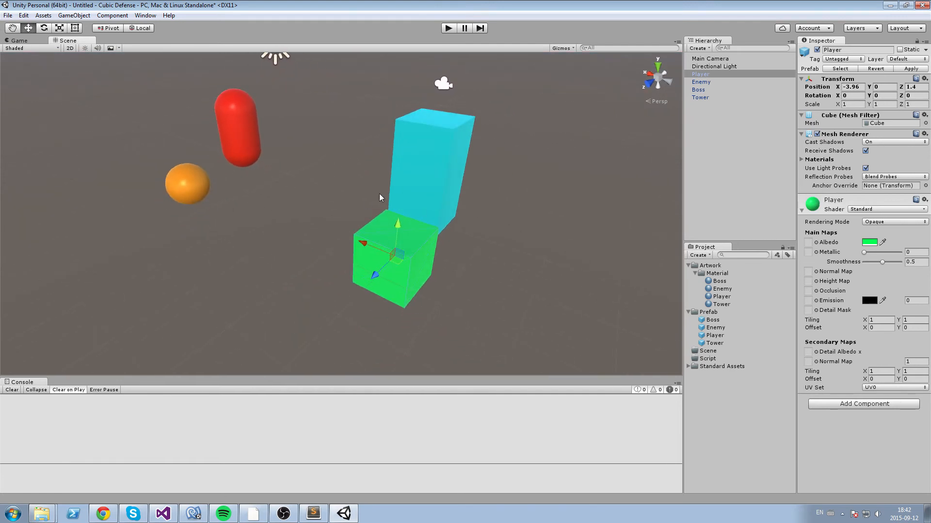
Switch the Player, Boss and Tower materials to the Toon > Lit Outline shader
{"action": "left_click", "coordinate": [887, 209]}
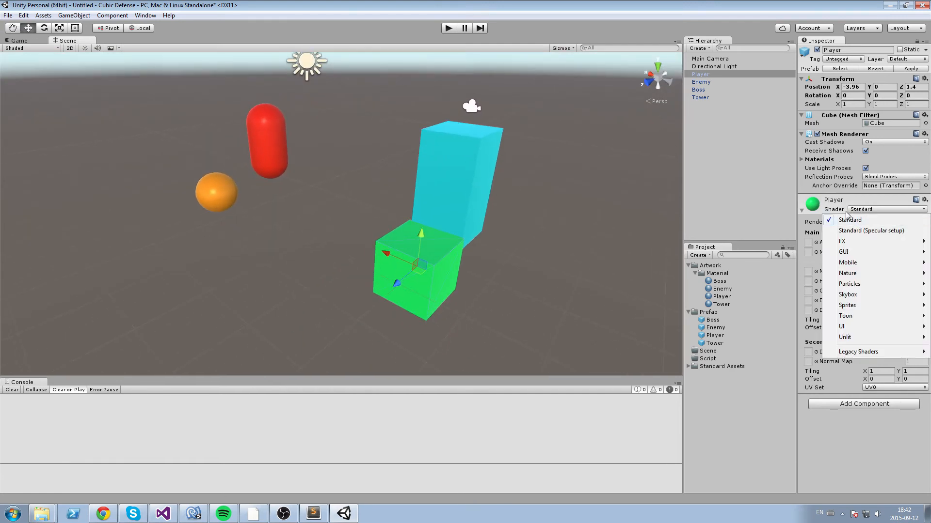
{"action": "left_click", "coordinate": [845, 315]}
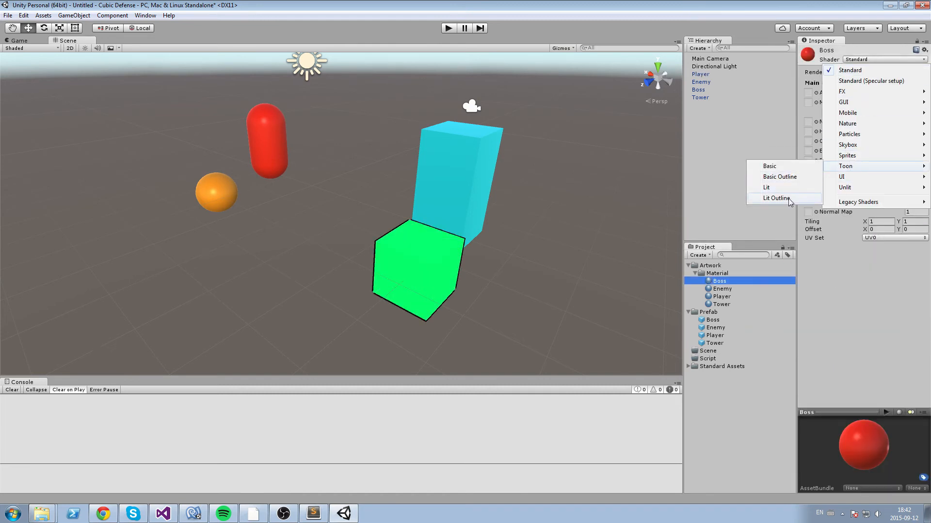
{"action": "left_click", "coordinate": [722, 288]}
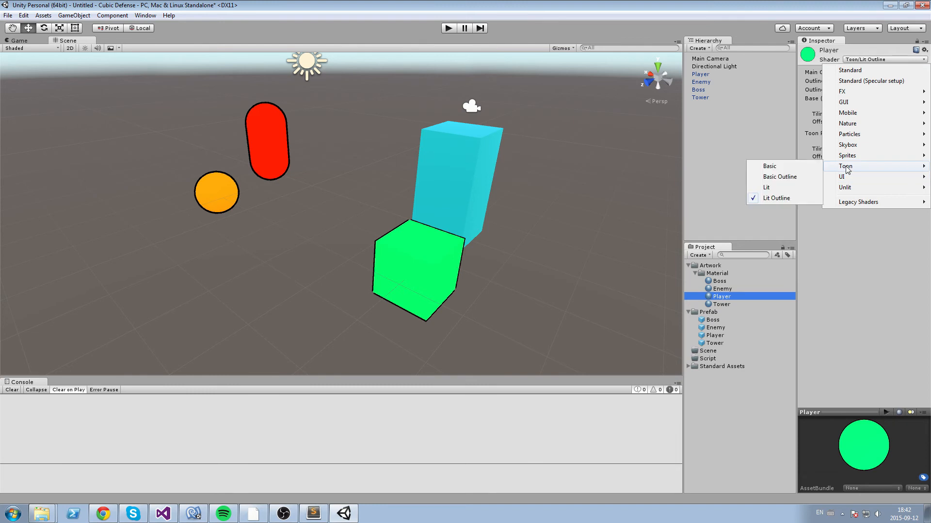
{"action": "left_click", "coordinate": [722, 304]}
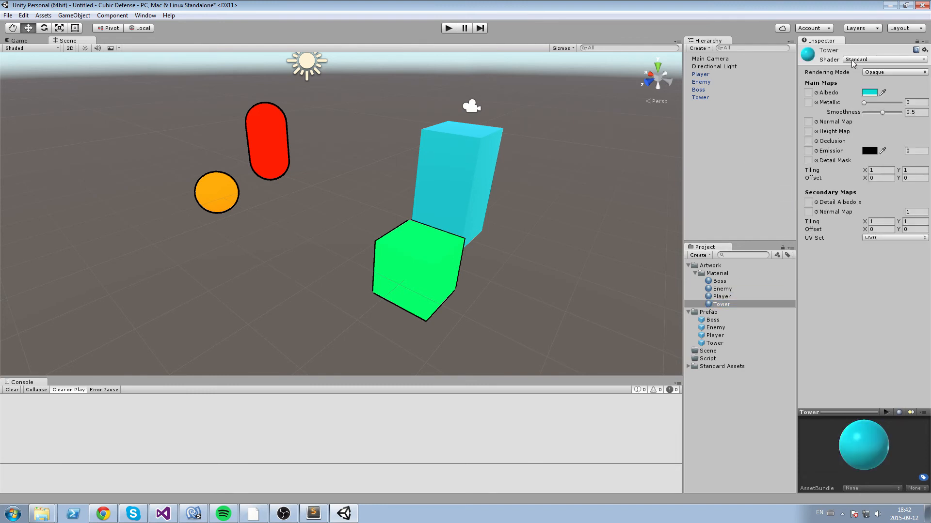
{"action": "left_click", "coordinate": [883, 60]}
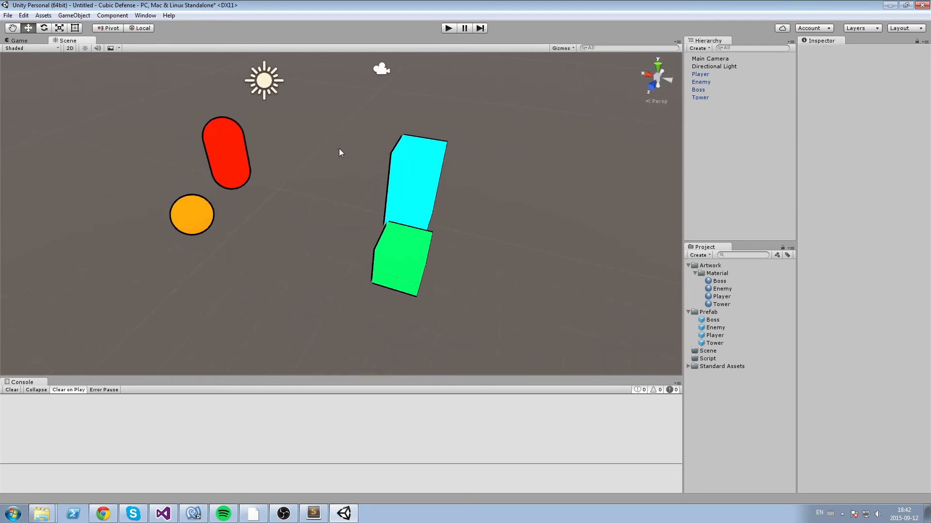
{"action": "left_click", "coordinate": [713, 66]}
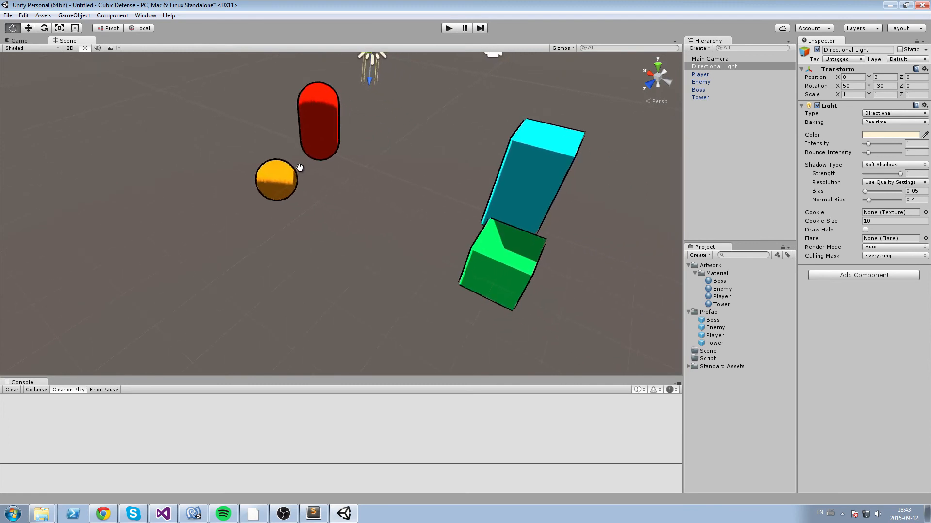
Add a 3D Plane from the GameObject menu as ground beneath the shapes
{"action": "left_click", "coordinate": [74, 15]}
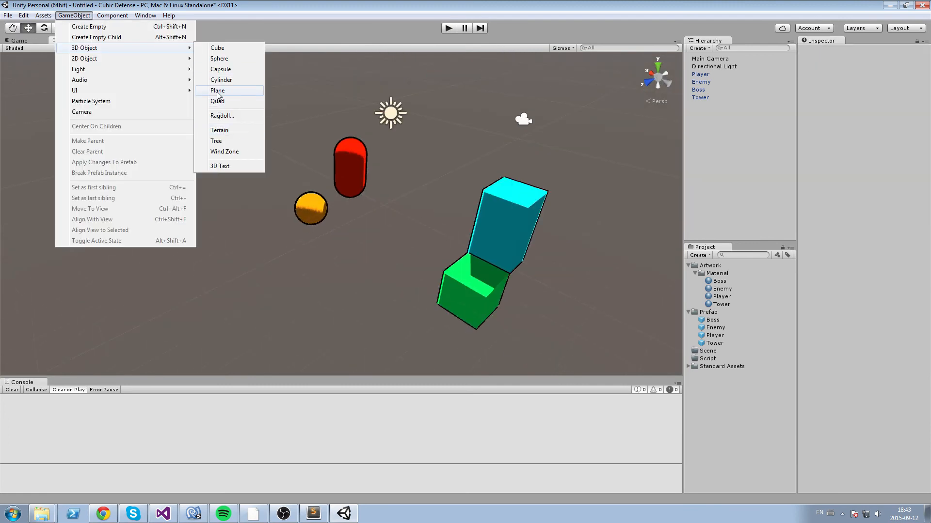
{"action": "left_click", "coordinate": [218, 90]}
{"action": "type", "text": "5"}
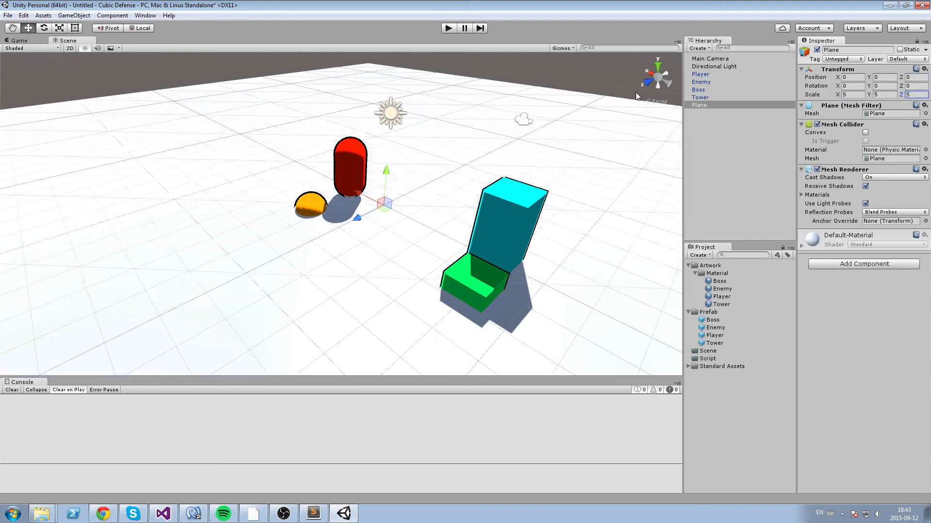
{"action": "scroll", "scroll_direction": "down", "scroll_amount": 3}
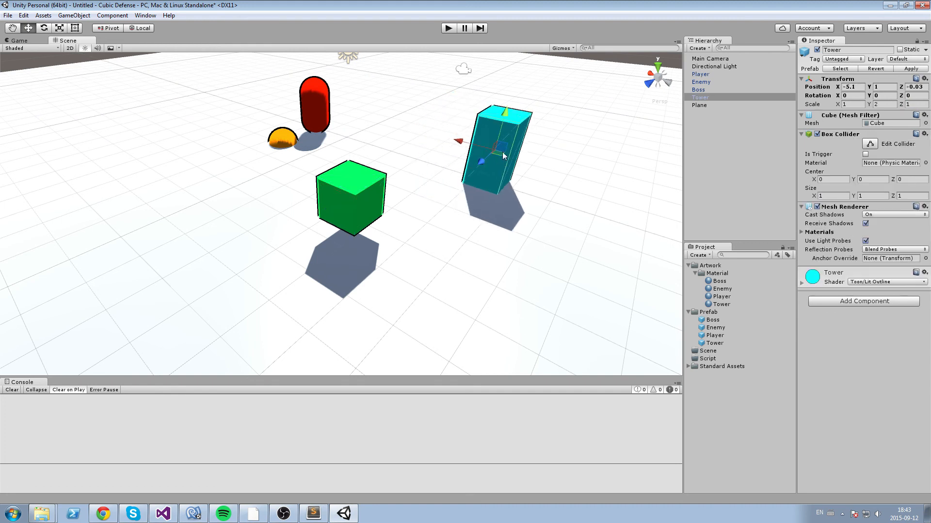
Select the orange Enemy sphere and drag it left to a new spot
{"action": "left_click", "coordinate": [283, 139]}
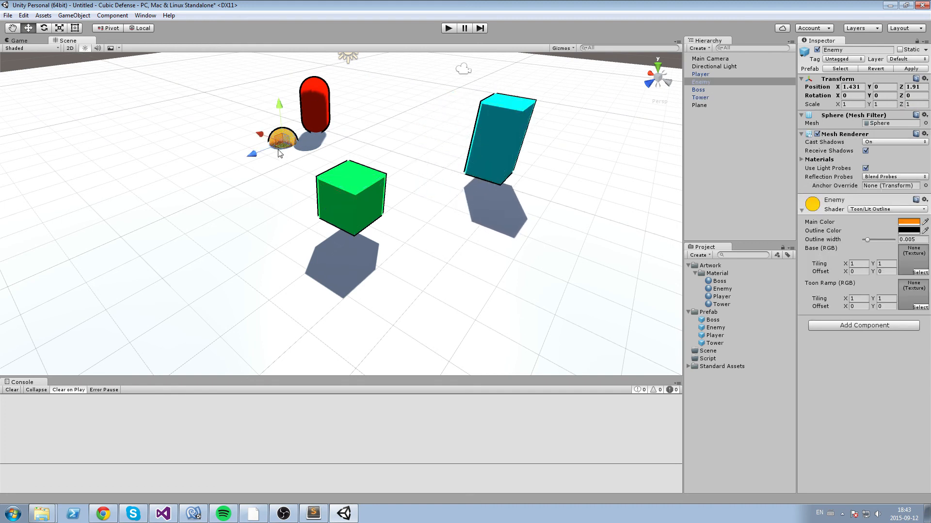
{"action": "left_click_drag", "start_coordinate": [279, 139], "coordinate": [208, 145]}
{"action": "type", "text": "Gym"}
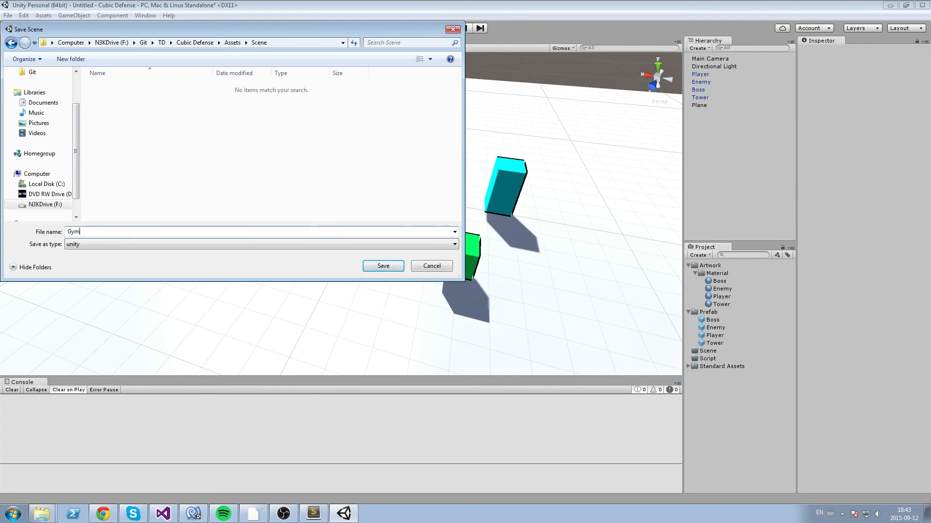
Save the scene as Gym, then nudge the red Boss capsule and deselect it
{"action": "left_click", "coordinate": [383, 265]}
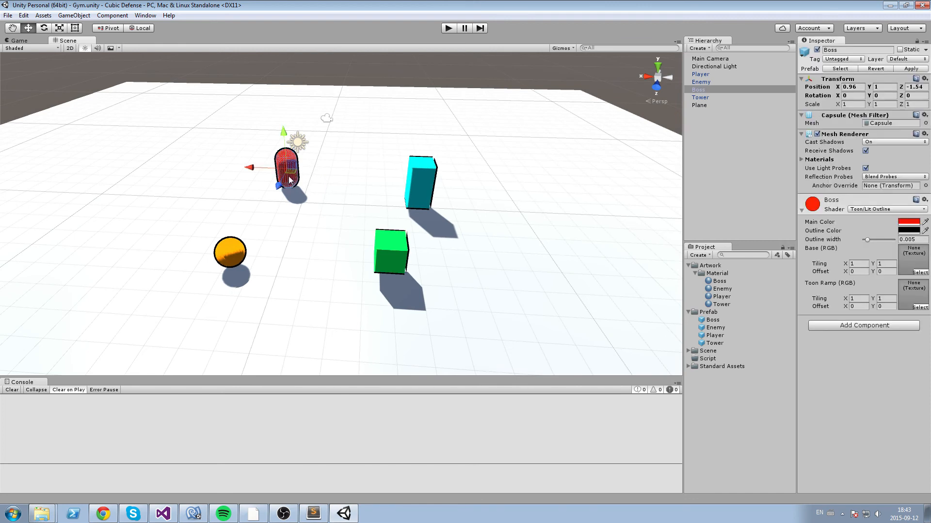
{"action": "left_click_drag", "start_coordinate": [288, 166], "coordinate": [270, 161]}
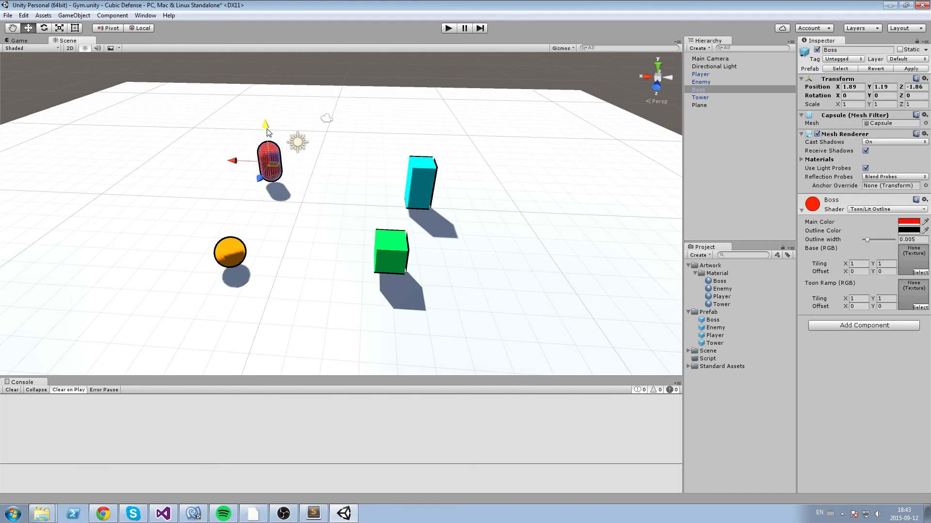
{"action": "left_click", "coordinate": [405, 83]}
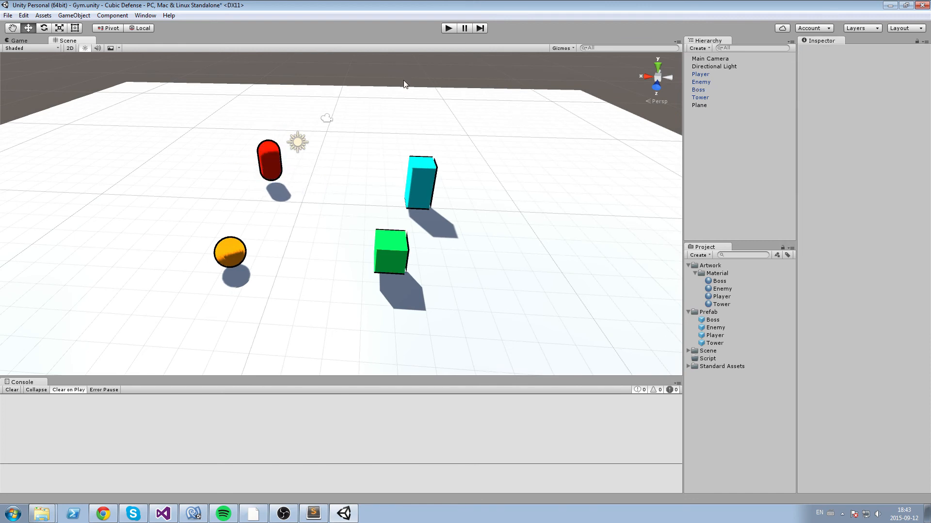